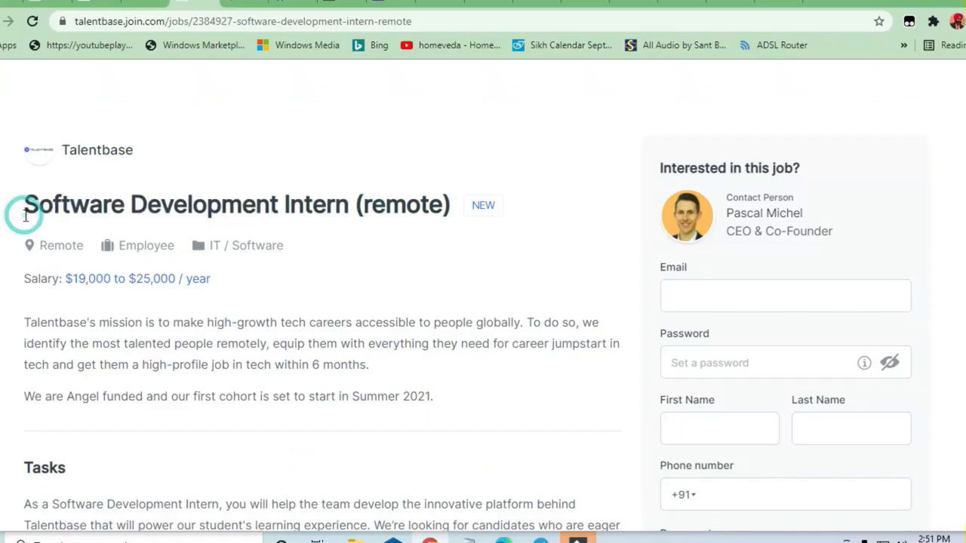
Highlight the salary range line, then scroll between Requirements, Benefits and the About Talentbase box.
{"action": "left_click_drag", "start_coordinate": [24, 205], "coordinate": [160, 205]}
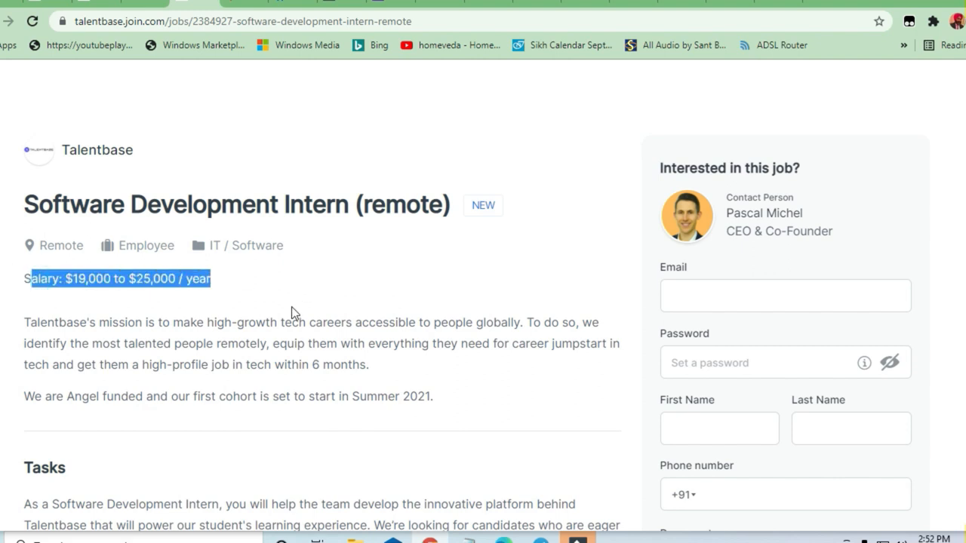
{"action": "scroll", "scroll_direction": "down", "scroll_amount": 3}
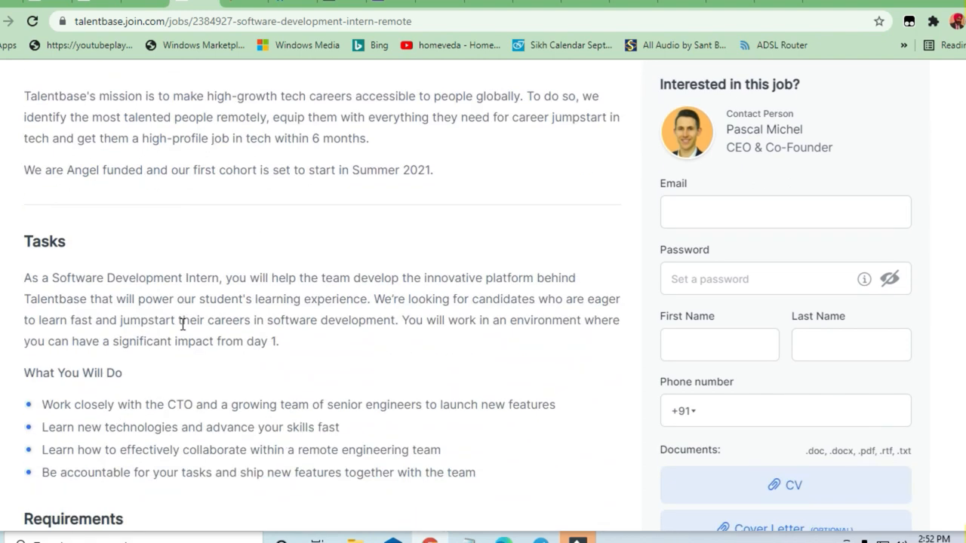
{"action": "scroll", "scroll_direction": "up", "scroll_amount": 3}
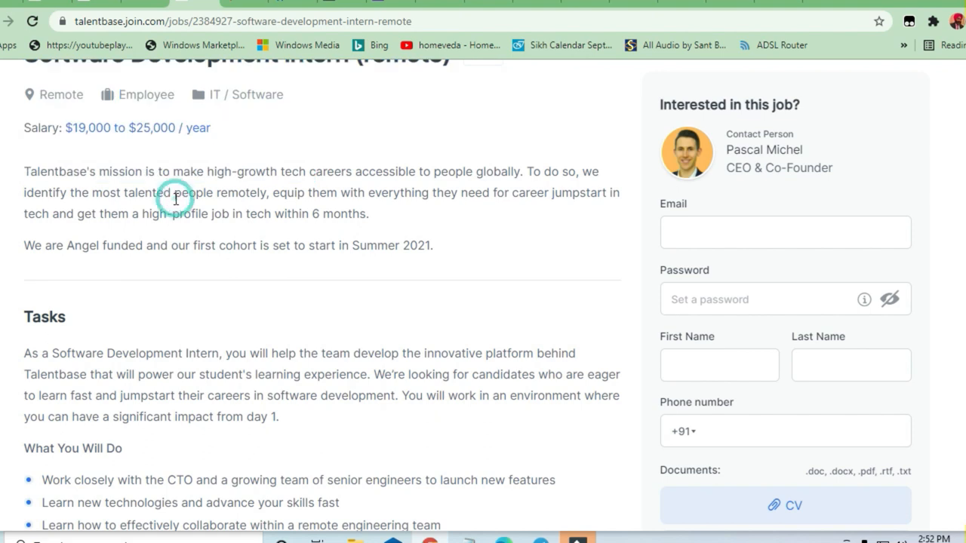
{"action": "mouse_move", "coordinate": [134, 199]}
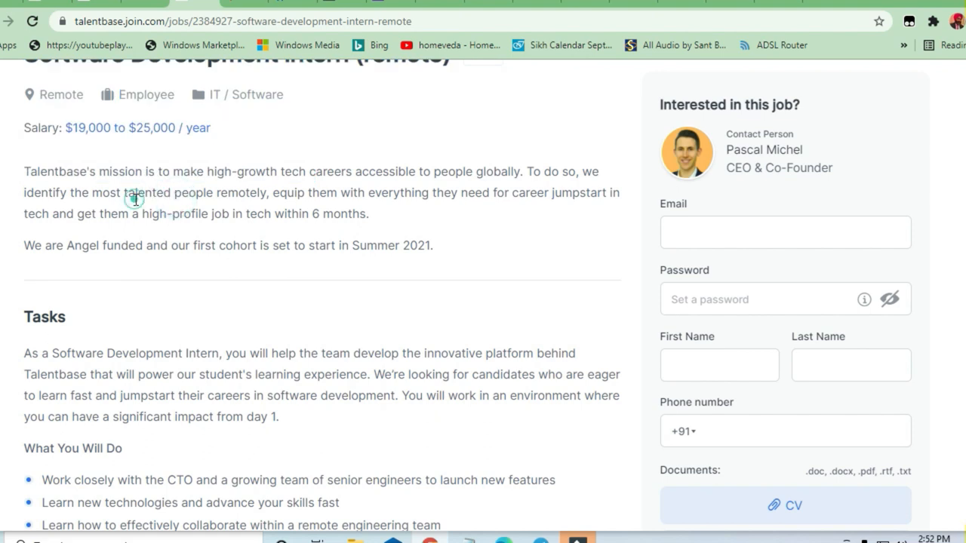
{"action": "mouse_move", "coordinate": [286, 173]}
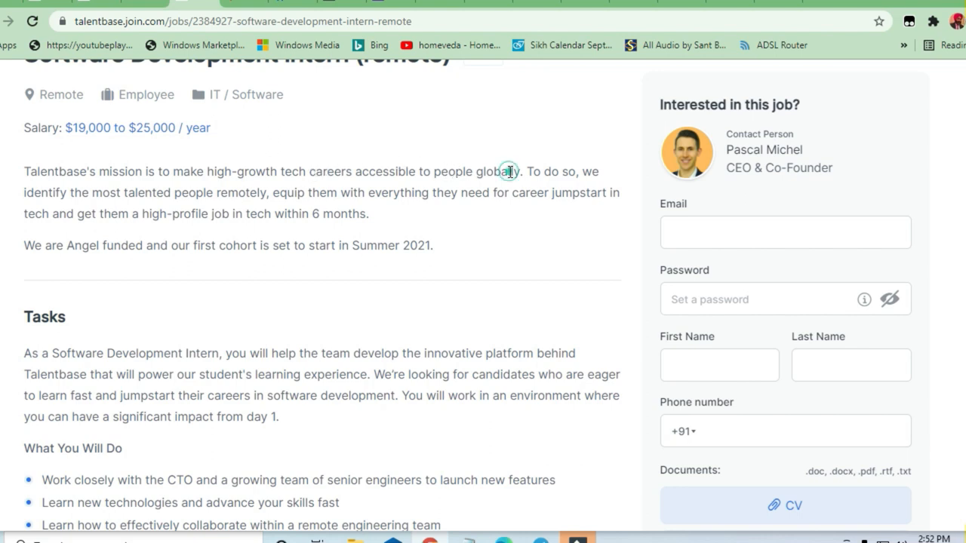
{"action": "mouse_move", "coordinate": [792, 122]}
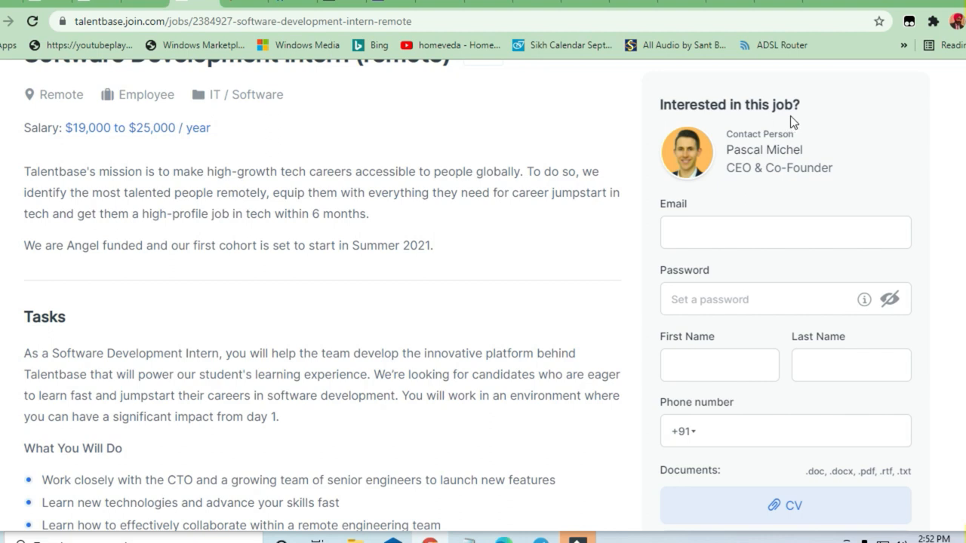
{"action": "scroll", "scroll_direction": "down", "scroll_amount": 3}
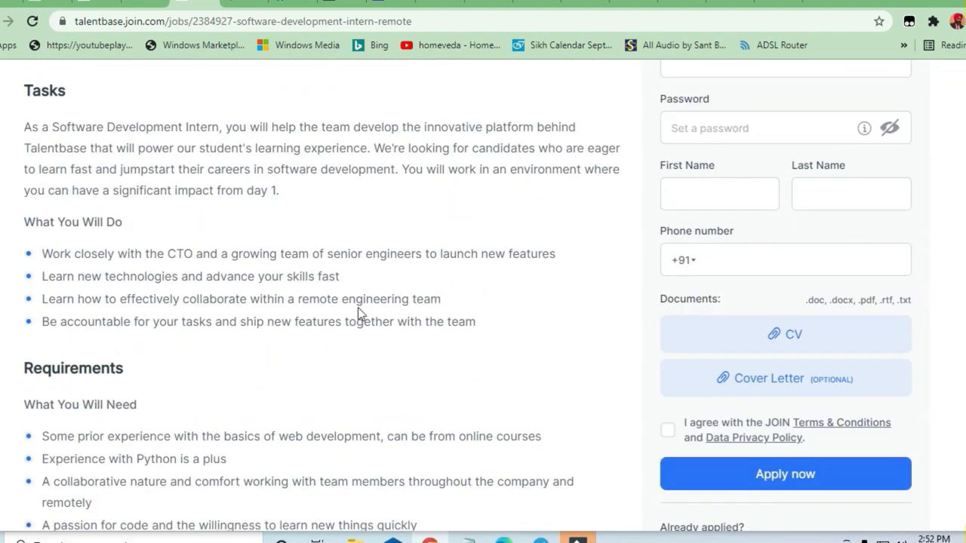
{"action": "mouse_move", "coordinate": [319, 379]}
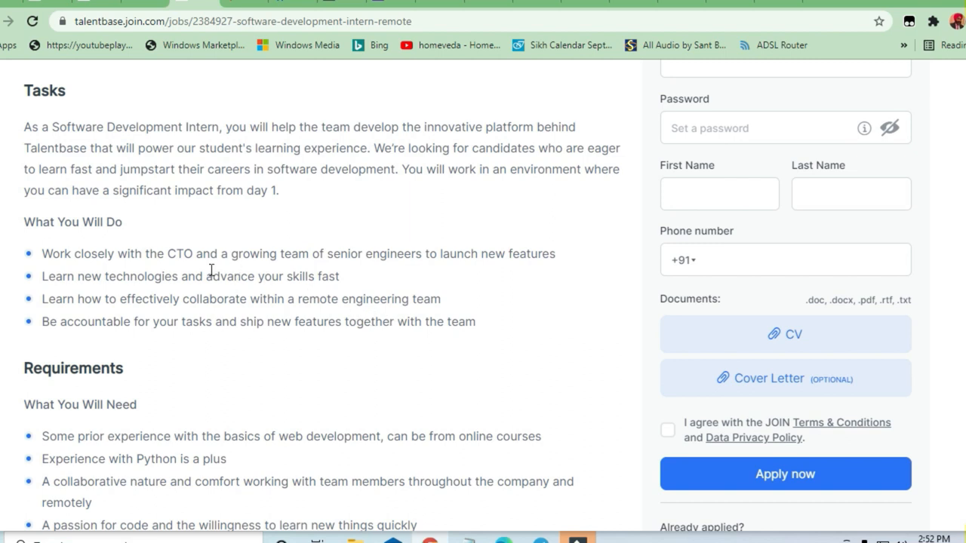
{"action": "scroll", "scroll_direction": "up", "scroll_amount": 3}
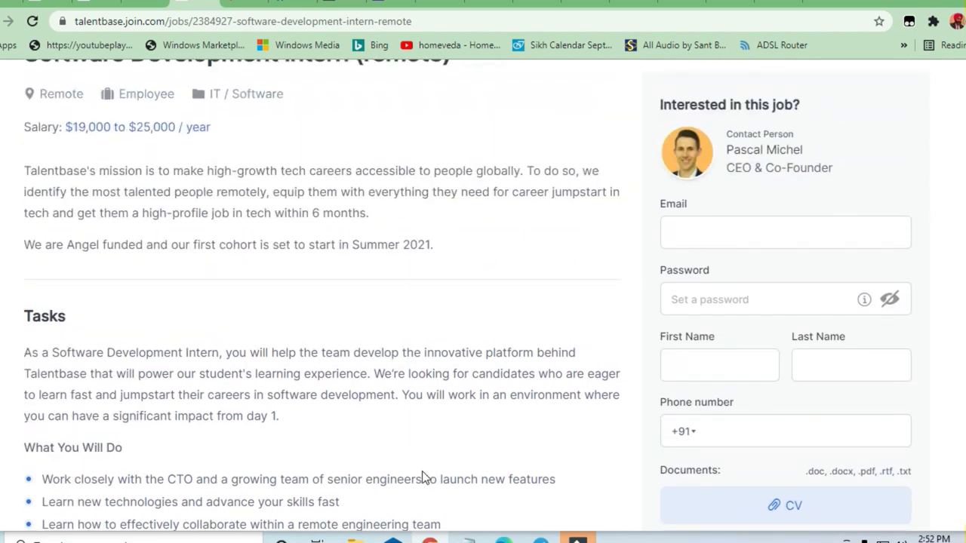
{"action": "scroll", "scroll_direction": "down", "scroll_amount": 3}
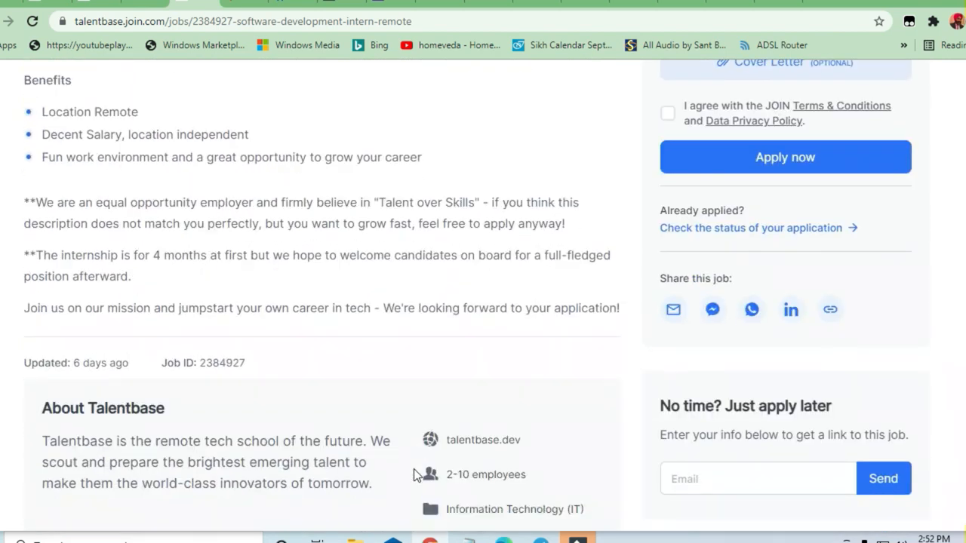
{"action": "scroll", "scroll_direction": "up", "scroll_amount": 3}
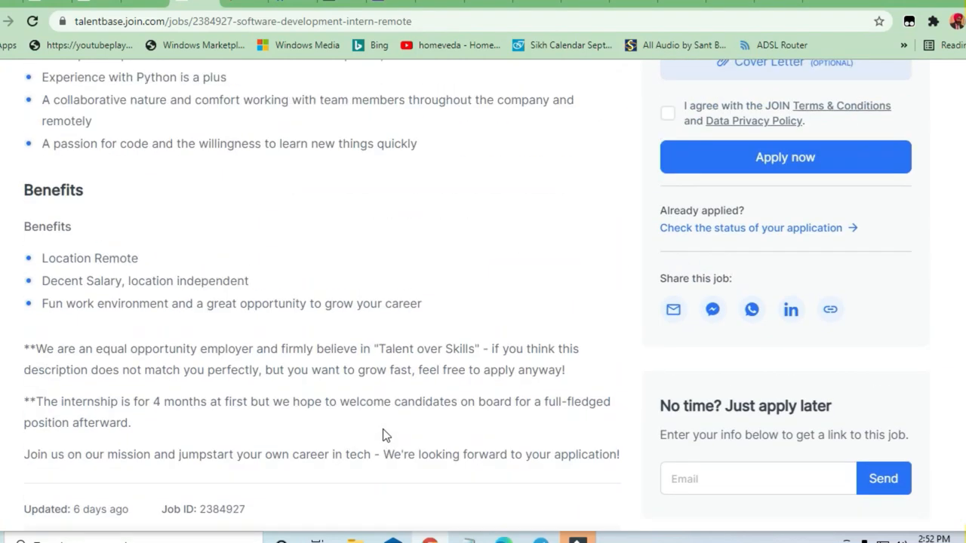
{"action": "scroll", "scroll_direction": "up", "scroll_amount": 3}
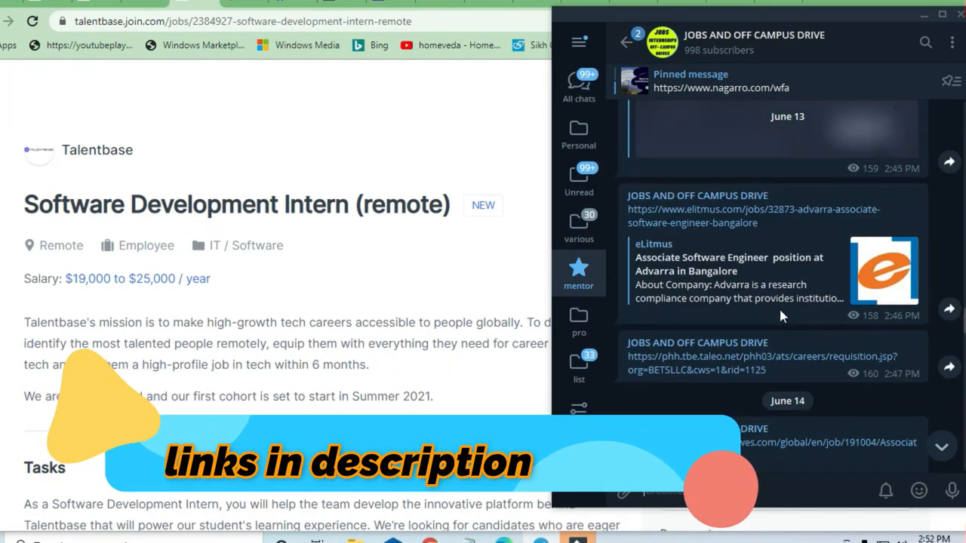
Scroll up to older channel posts such as the Techgig coding contest and off-campus drive video.
{"action": "scroll", "scroll_direction": "up", "scroll_amount": 3}
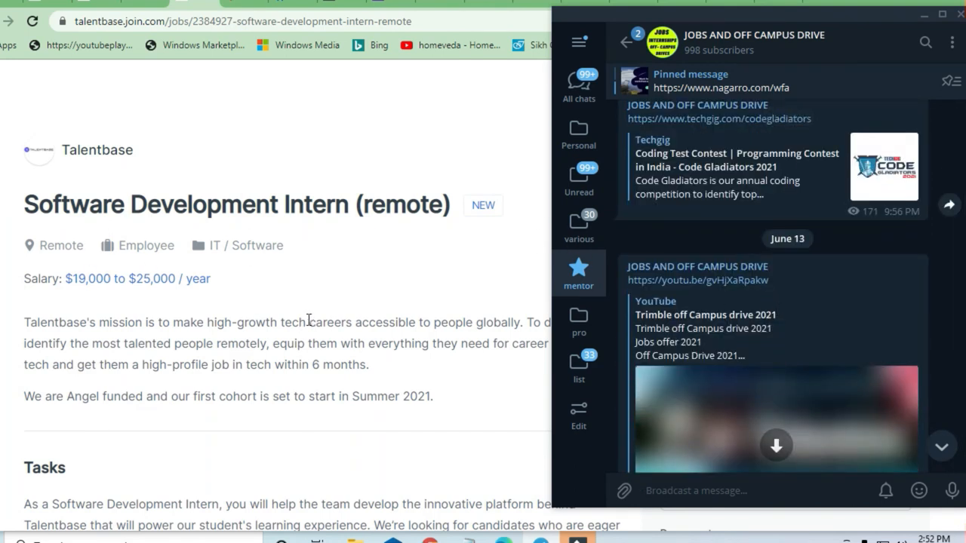
{"action": "mouse_move", "coordinate": [199, 299]}
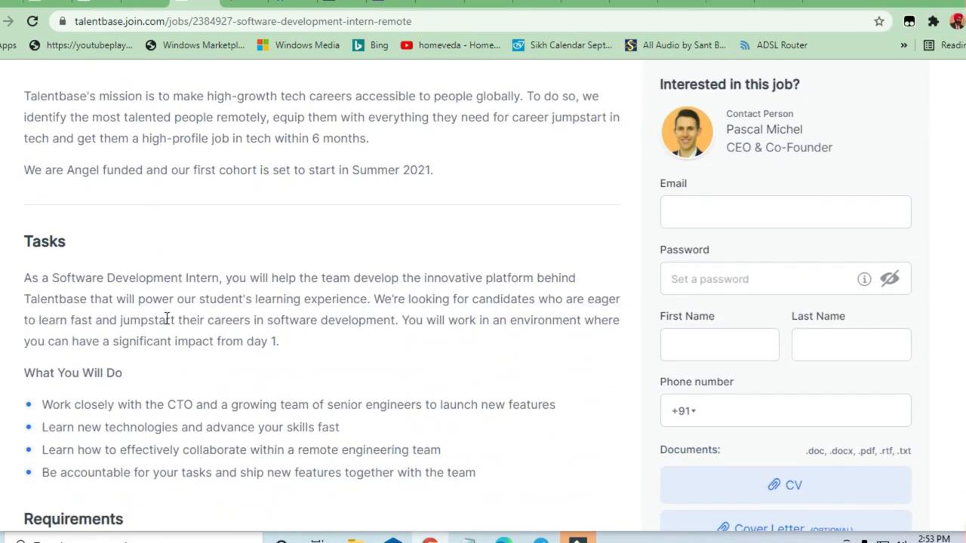
Highlight the Tasks description paragraph and scroll on to What You Will Do and Requirements.
{"action": "scroll", "scroll_direction": "down", "scroll_amount": 3}
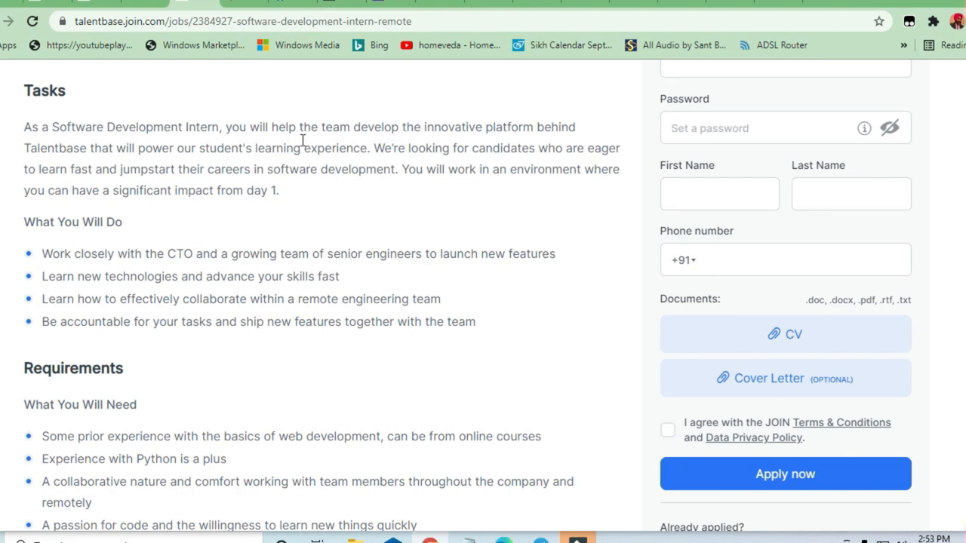
{"action": "mouse_move", "coordinate": [574, 128]}
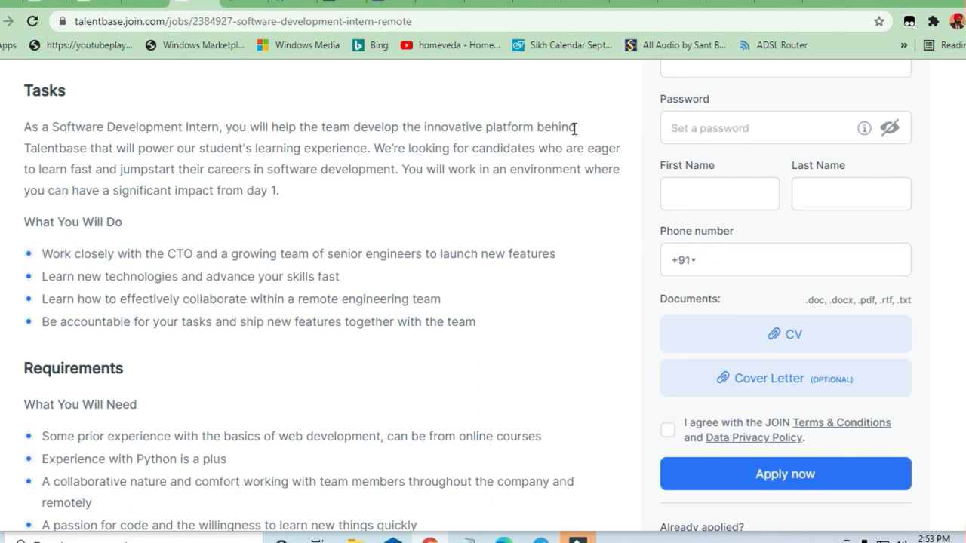
{"action": "left_click_drag", "start_coordinate": [134, 148], "coordinate": [215, 148]}
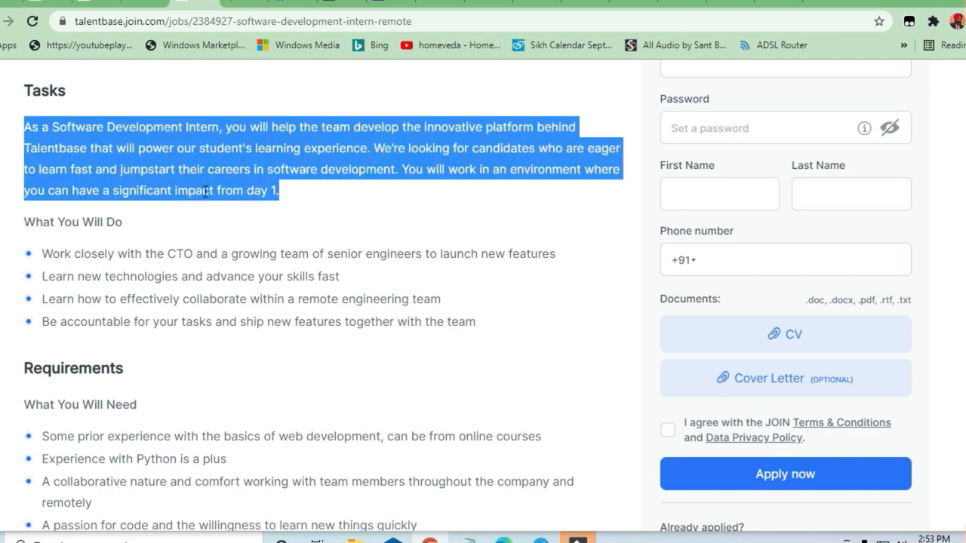
{"action": "scroll", "scroll_direction": "down", "scroll_amount": 3}
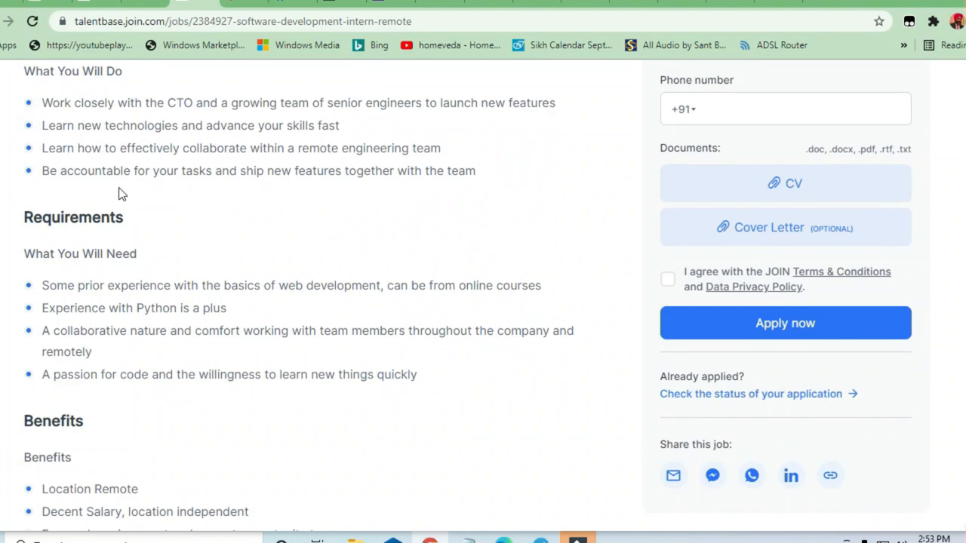
{"action": "mouse_move", "coordinate": [138, 118]}
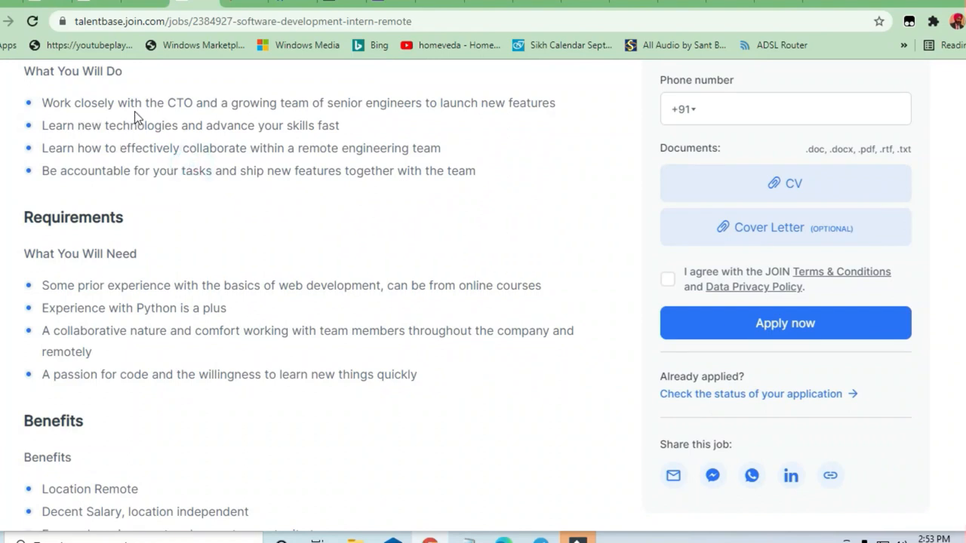
{"action": "left_click_drag", "start_coordinate": [73, 102], "coordinate": [226, 103]}
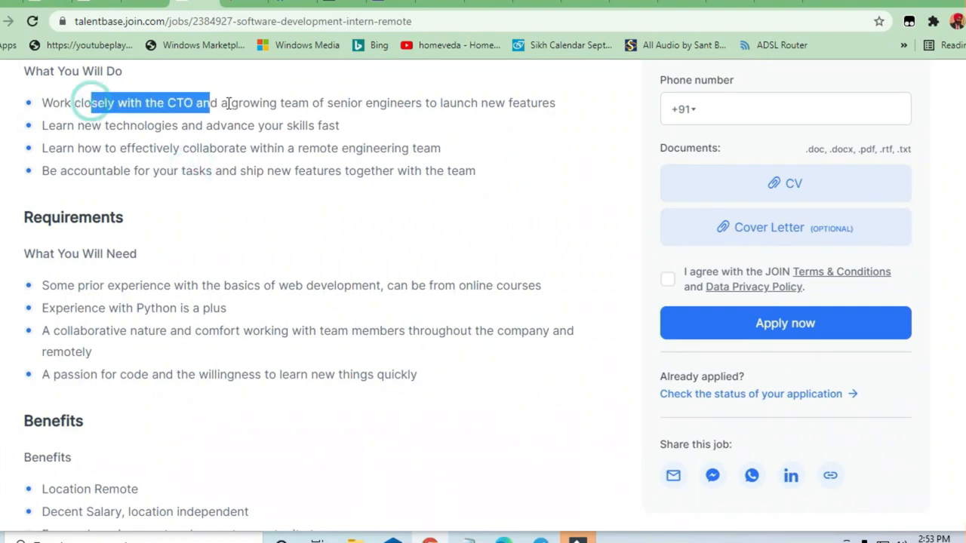
{"action": "left_click", "coordinate": [256, 104]}
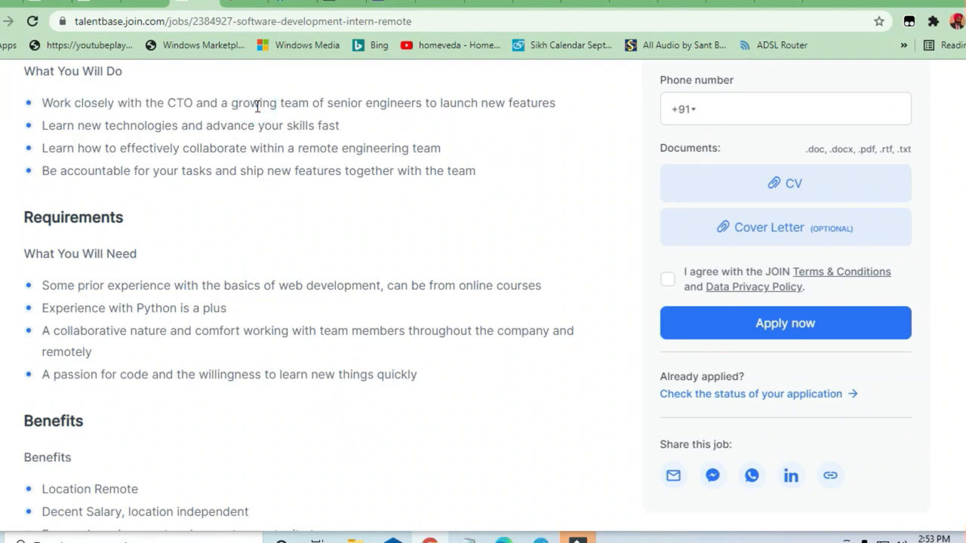
{"action": "mouse_move", "coordinate": [400, 117]}
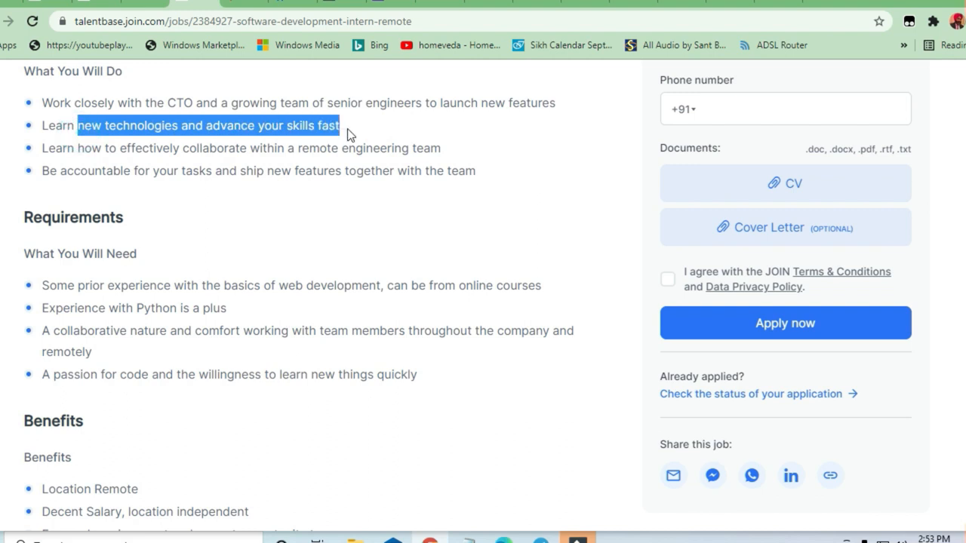
{"action": "mouse_move", "coordinate": [100, 151]}
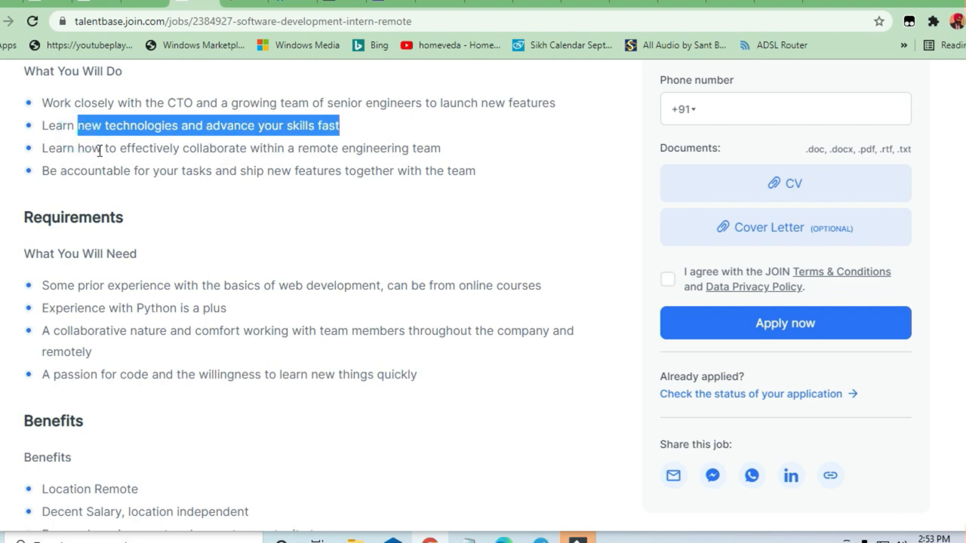
{"action": "left_click", "coordinate": [300, 148]}
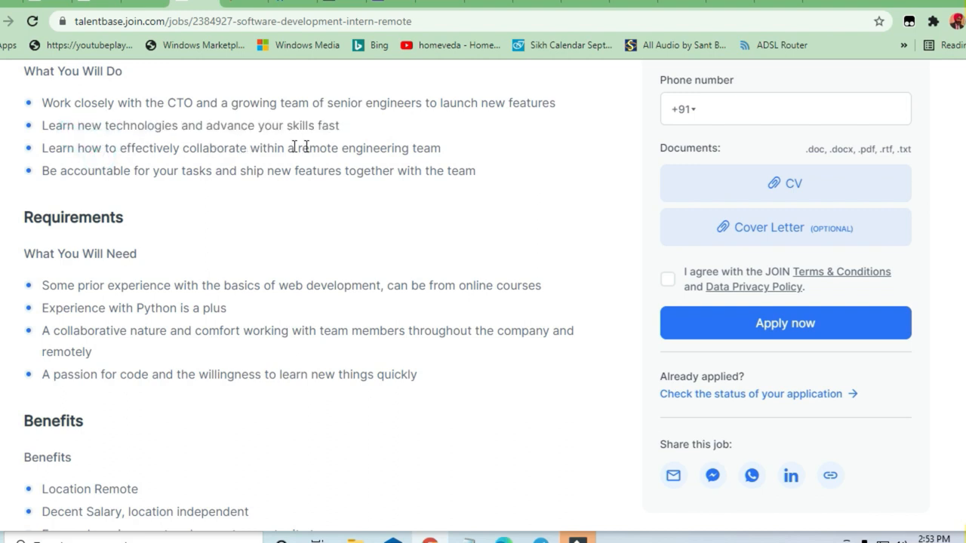
{"action": "mouse_move", "coordinate": [184, 223]}
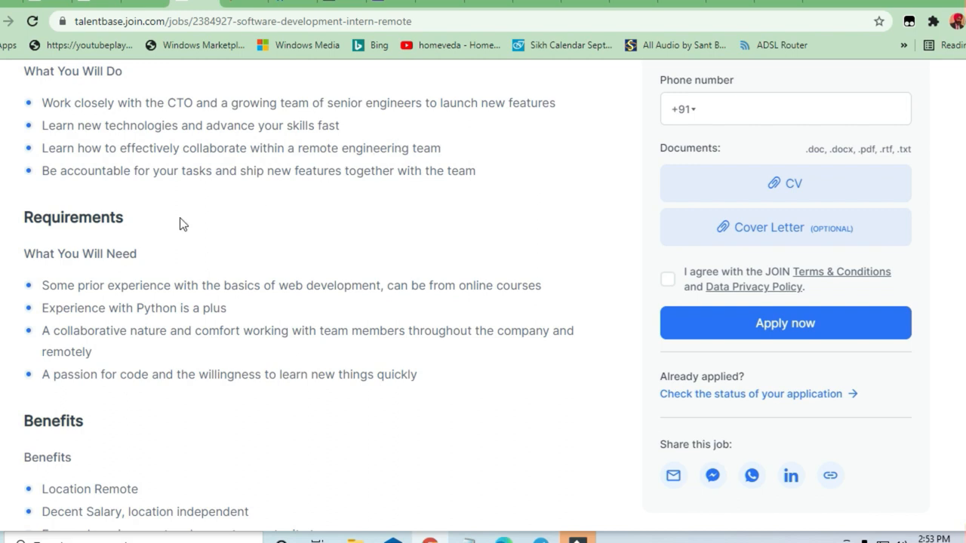
{"action": "scroll", "scroll_direction": "down", "scroll_amount": 3}
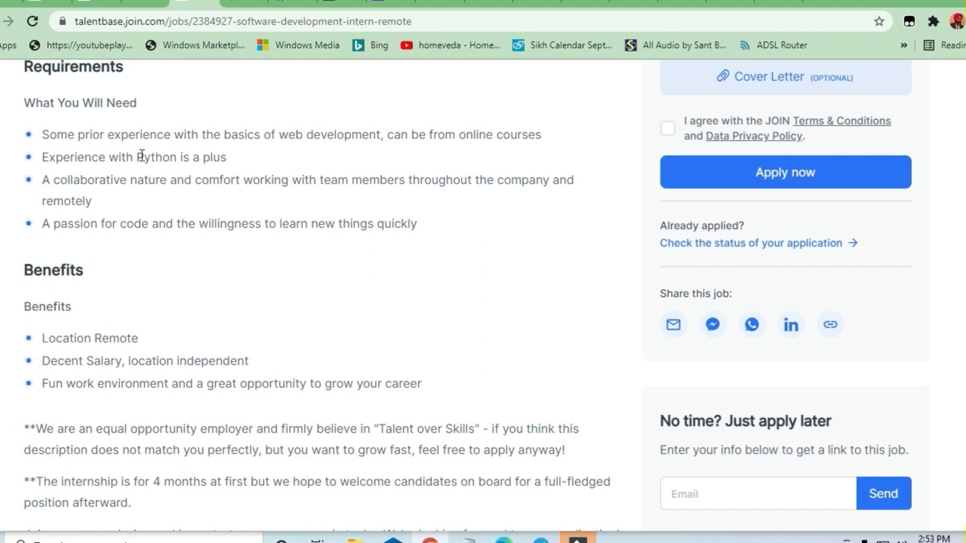
{"action": "scroll", "scroll_direction": "up", "scroll_amount": 3}
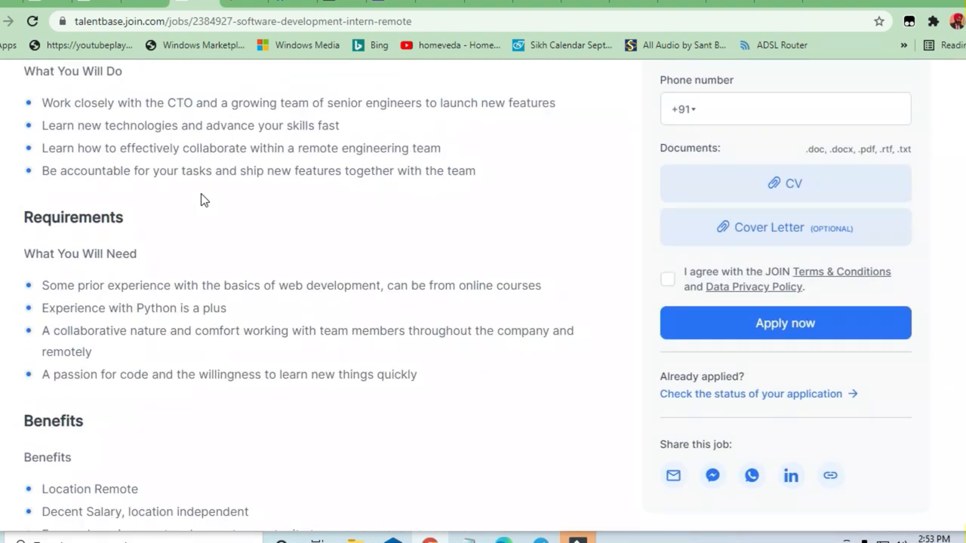
{"action": "scroll", "scroll_direction": "down", "scroll_amount": 3}
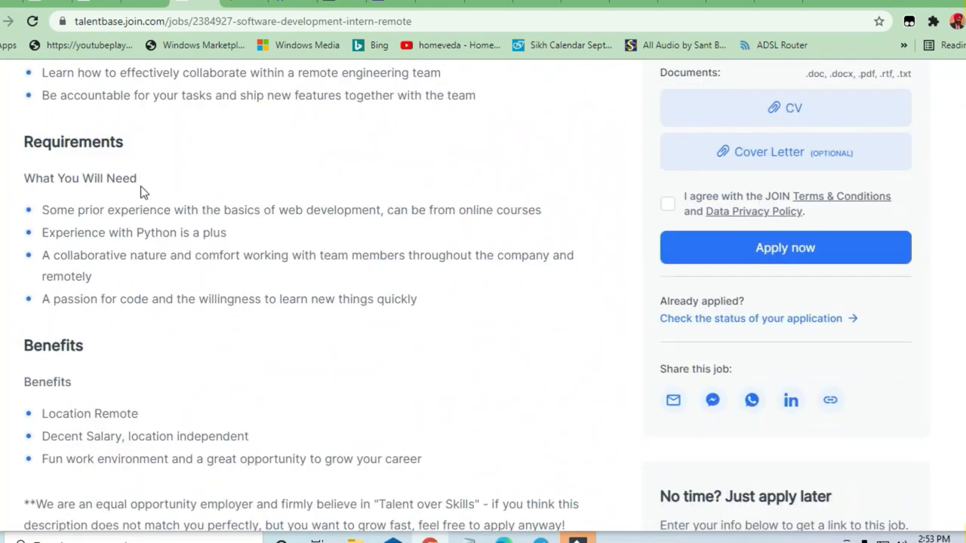
{"action": "left_click_drag", "start_coordinate": [42, 209], "coordinate": [193, 255]}
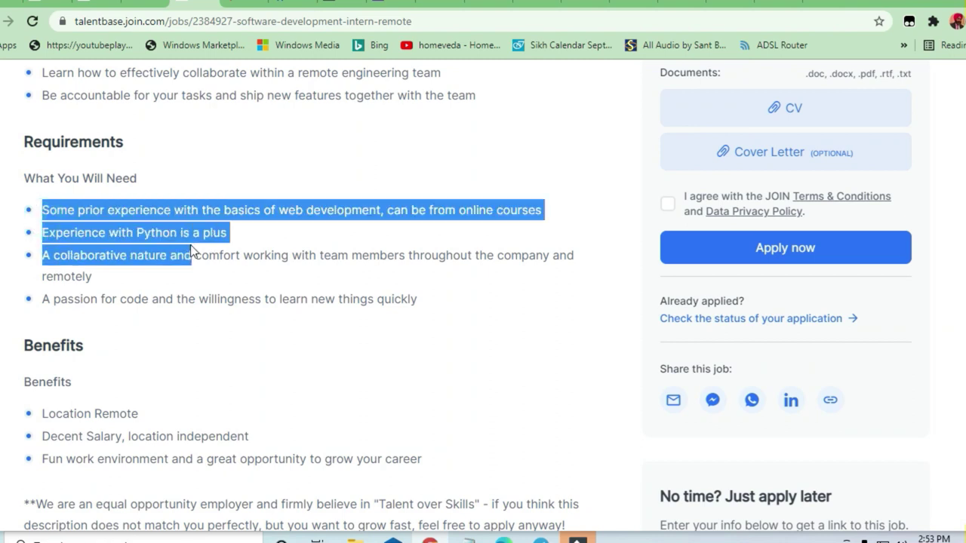
{"action": "left_click", "coordinate": [260, 282]}
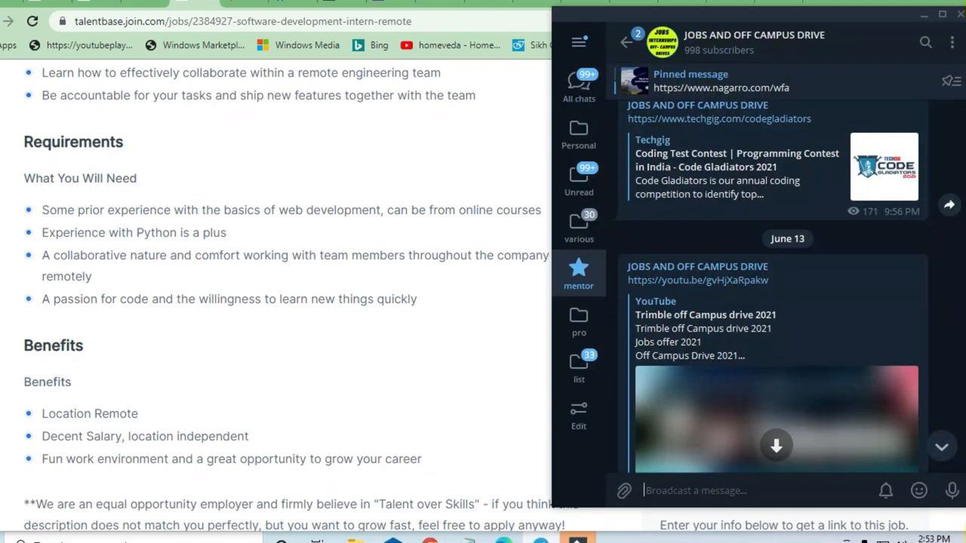
{"action": "mouse_move", "coordinate": [842, 48]}
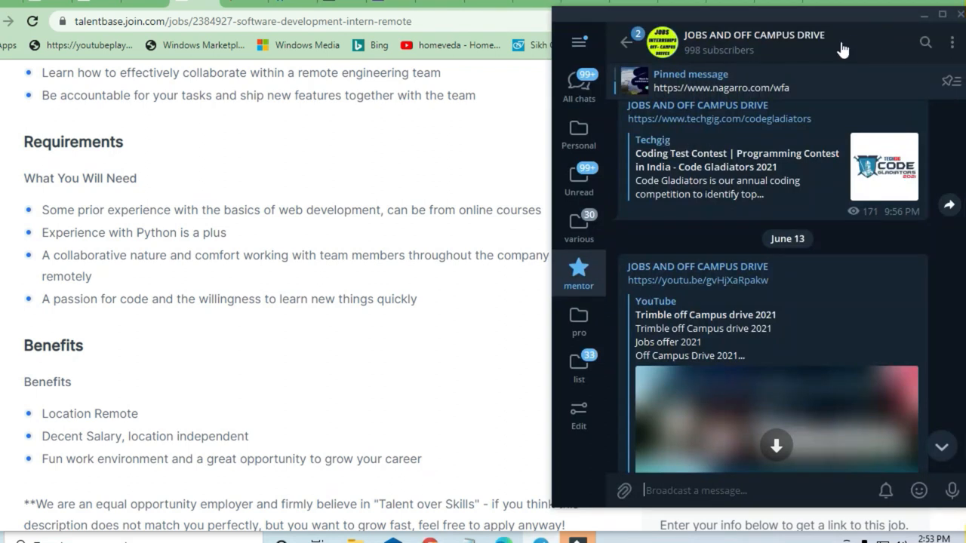
Scroll the channel to the June 12 posts including the Capgemini tech challenge.
{"action": "scroll", "scroll_direction": "down", "scroll_amount": 3}
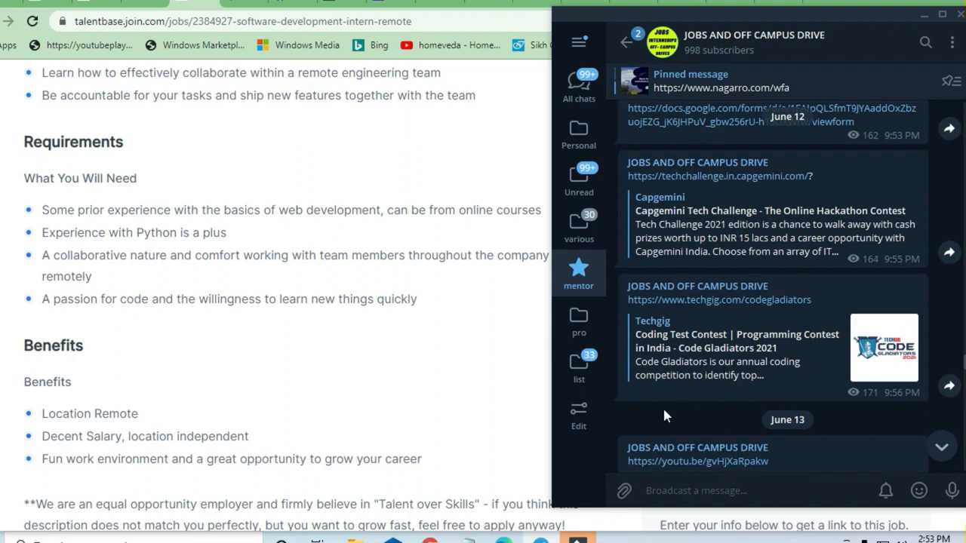
{"action": "mouse_move", "coordinate": [842, 413]}
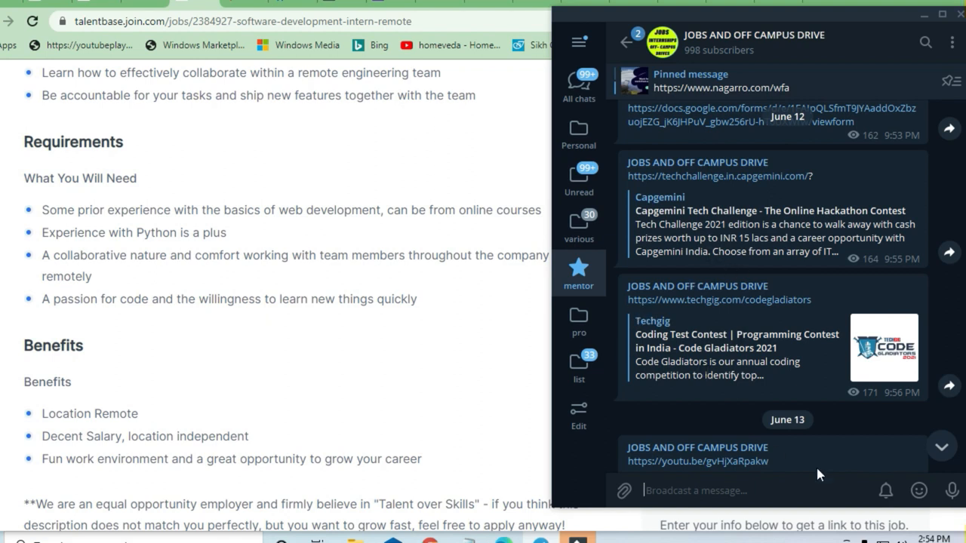
{"action": "mouse_move", "coordinate": [803, 471]}
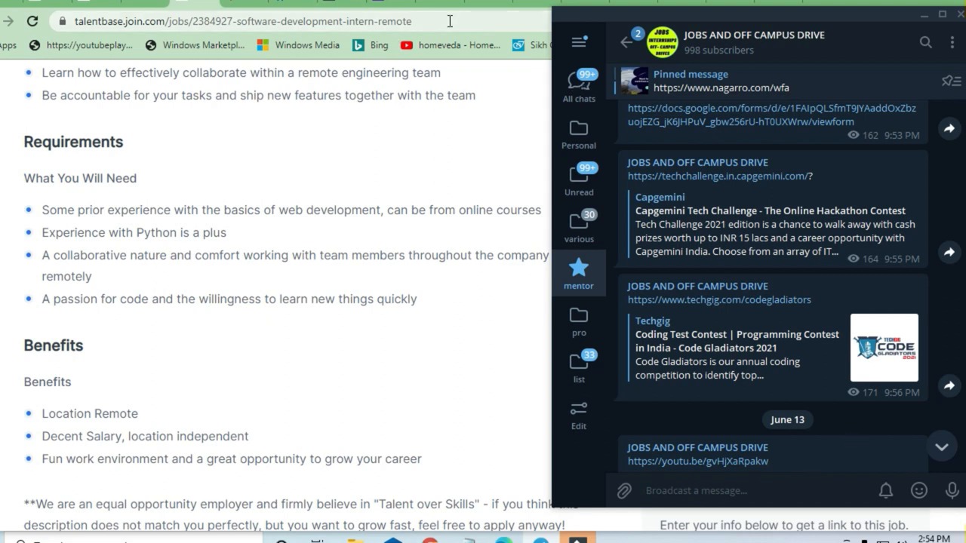
{"action": "mouse_move", "coordinate": [130, 247]}
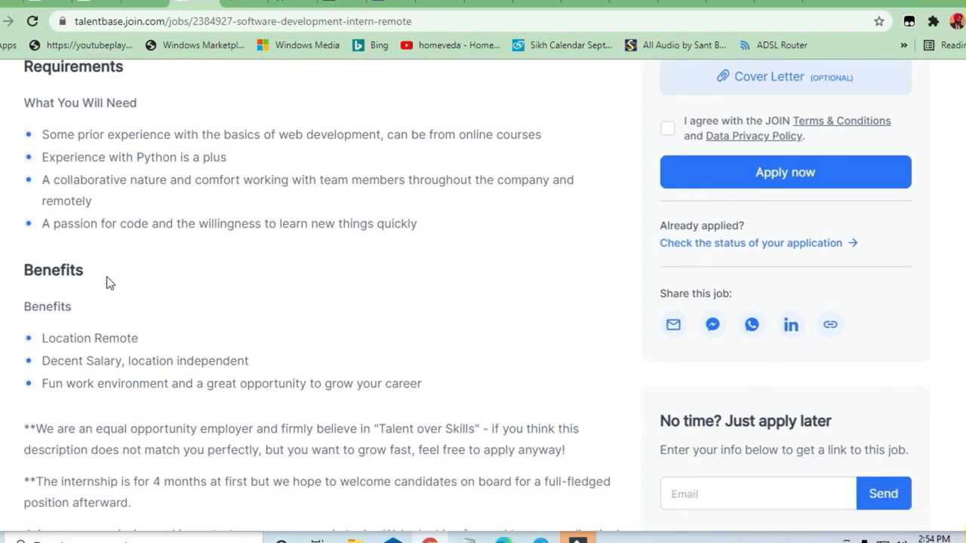
{"action": "scroll", "scroll_direction": "down", "scroll_amount": 3}
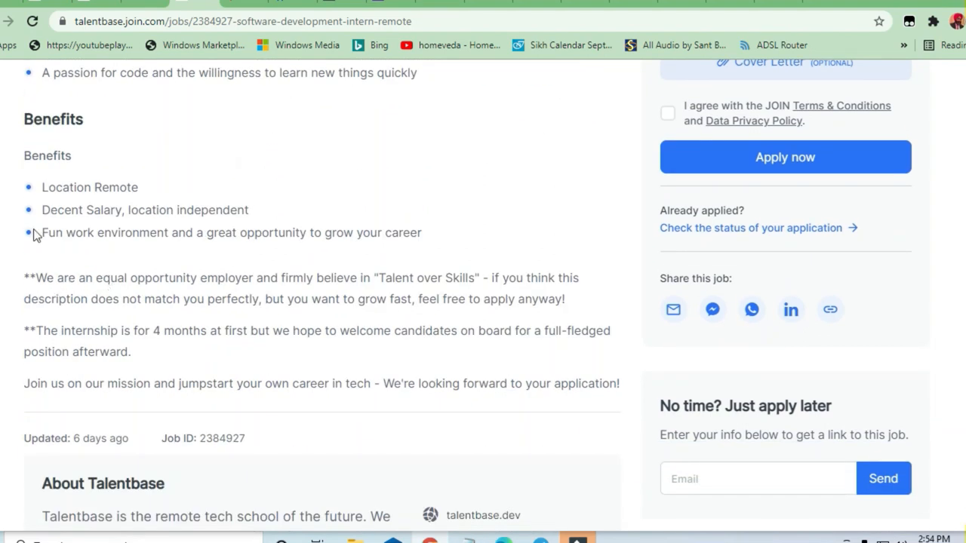
{"action": "double_click", "coordinate": [63, 187]}
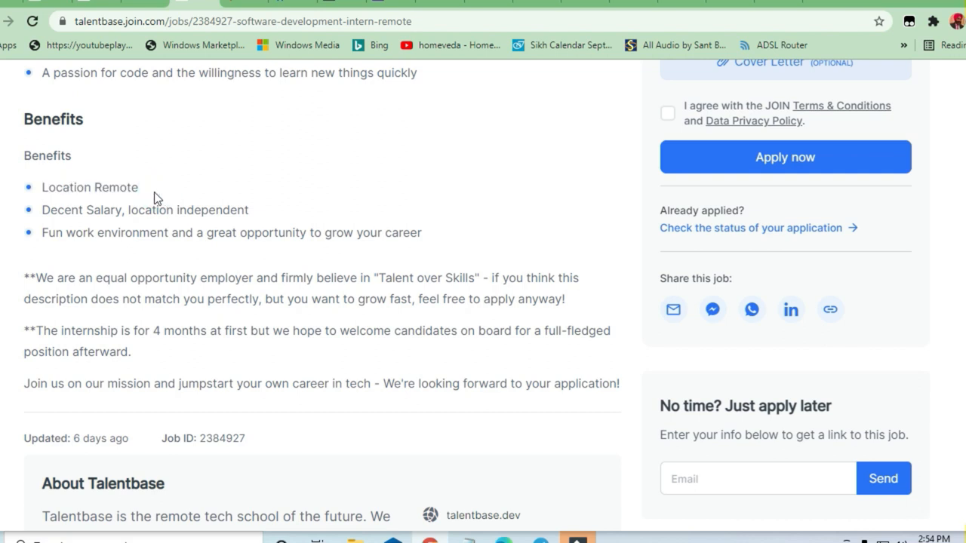
{"action": "mouse_move", "coordinate": [196, 208]}
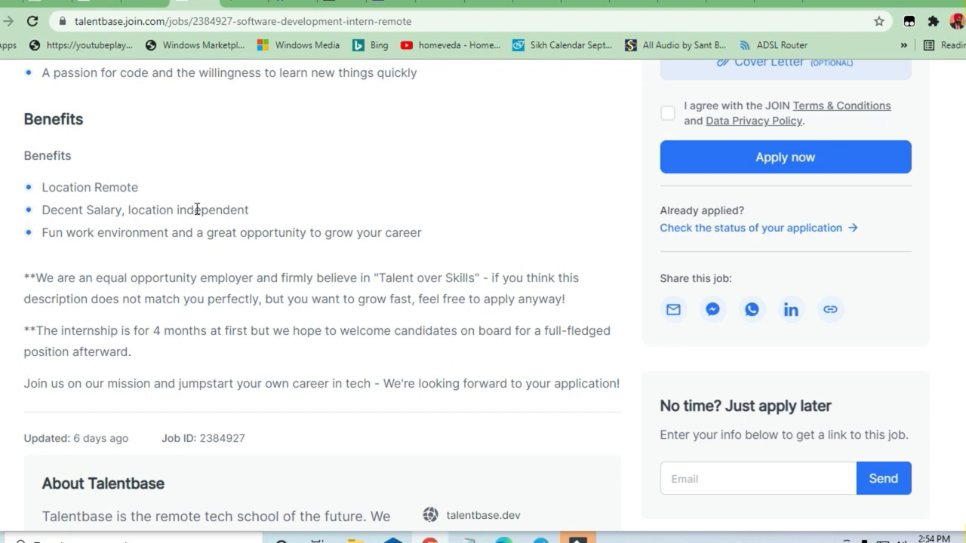
{"action": "mouse_move", "coordinate": [160, 233]}
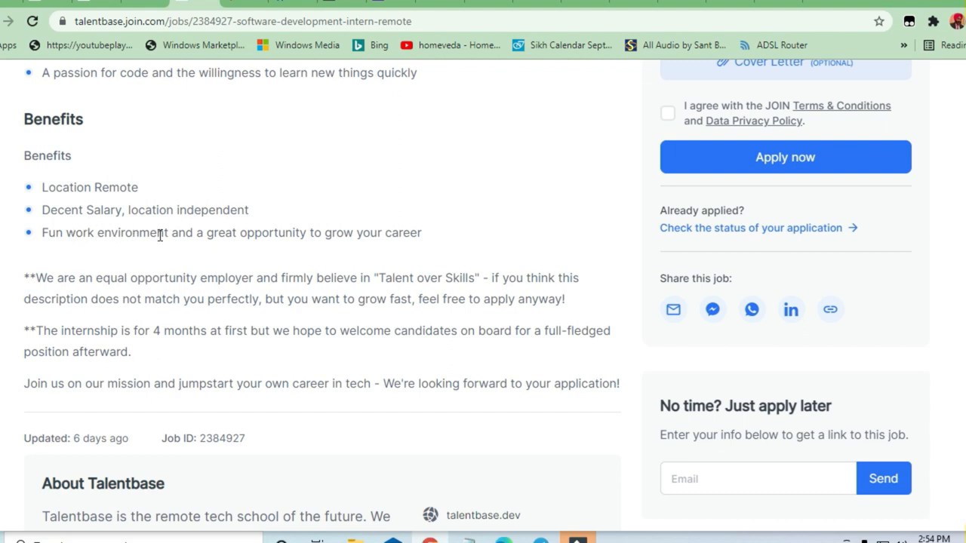
{"action": "mouse_move", "coordinate": [357, 236]}
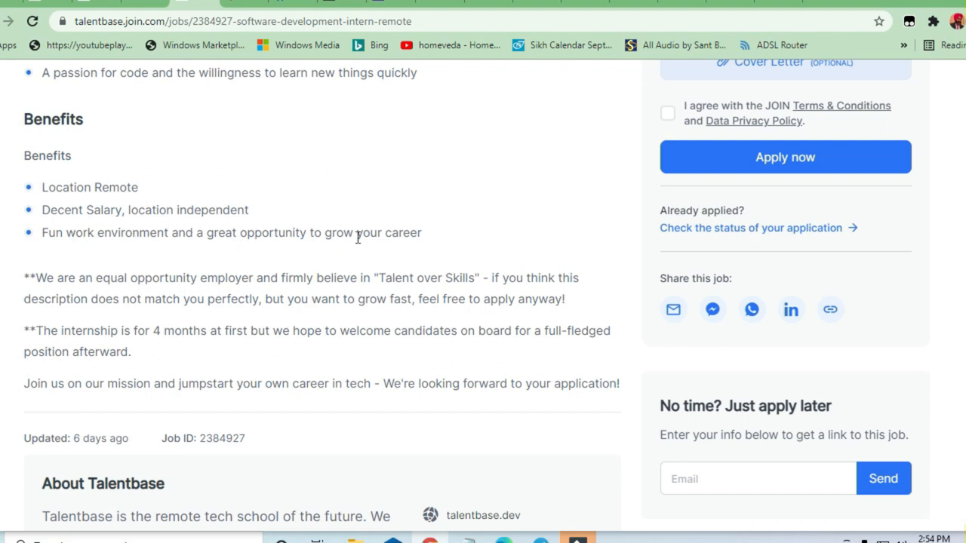
{"action": "scroll", "scroll_direction": "up", "scroll_amount": 3}
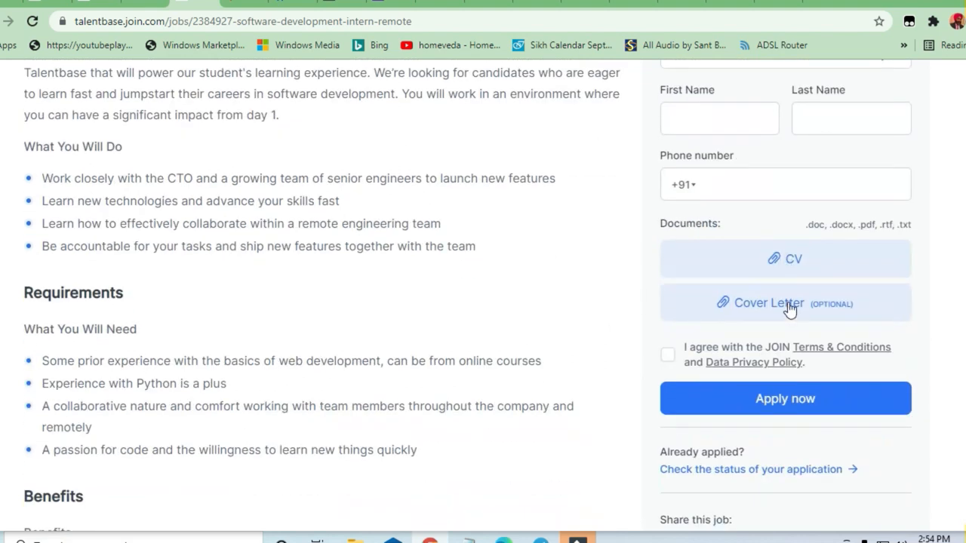
{"action": "scroll", "scroll_direction": "up", "scroll_amount": 3}
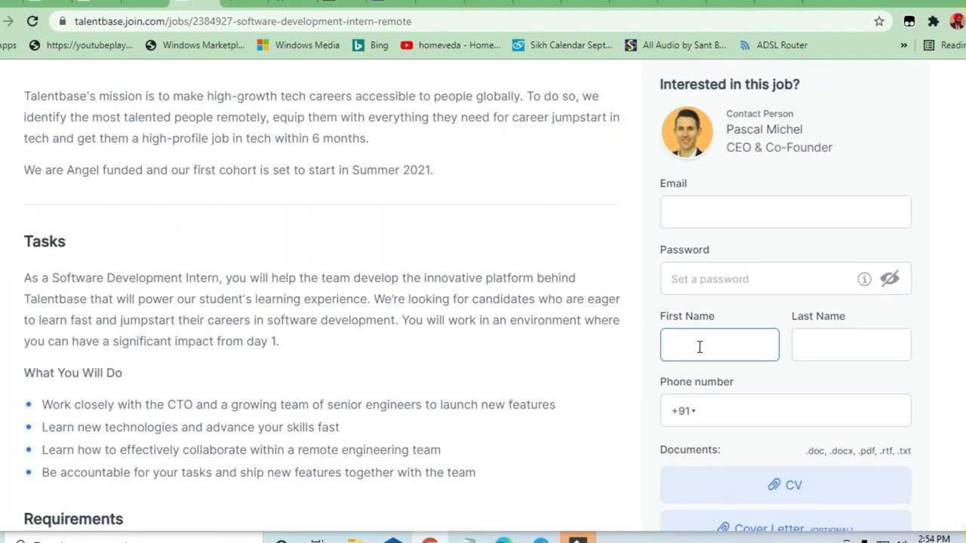
{"action": "scroll", "scroll_direction": "down", "scroll_amount": 3}
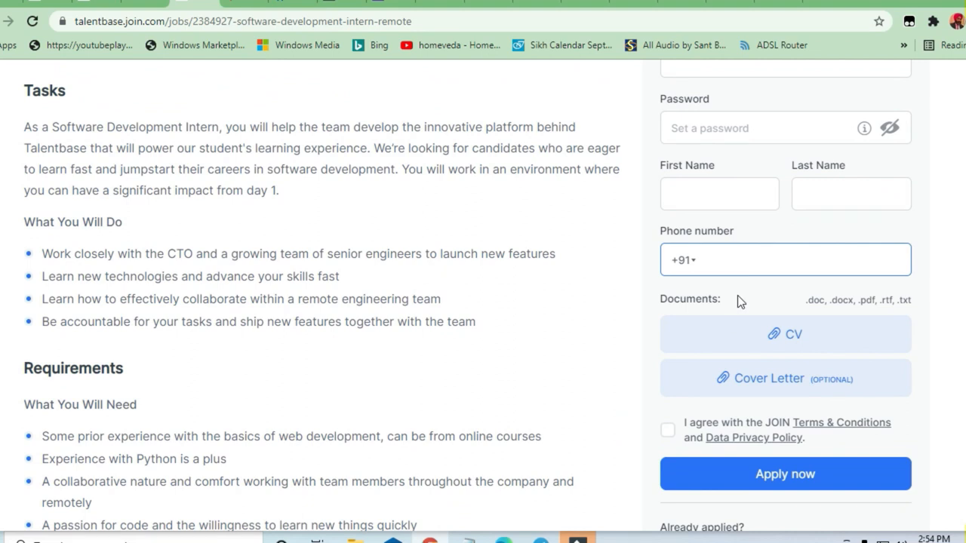
{"action": "scroll", "scroll_direction": "down", "scroll_amount": 3}
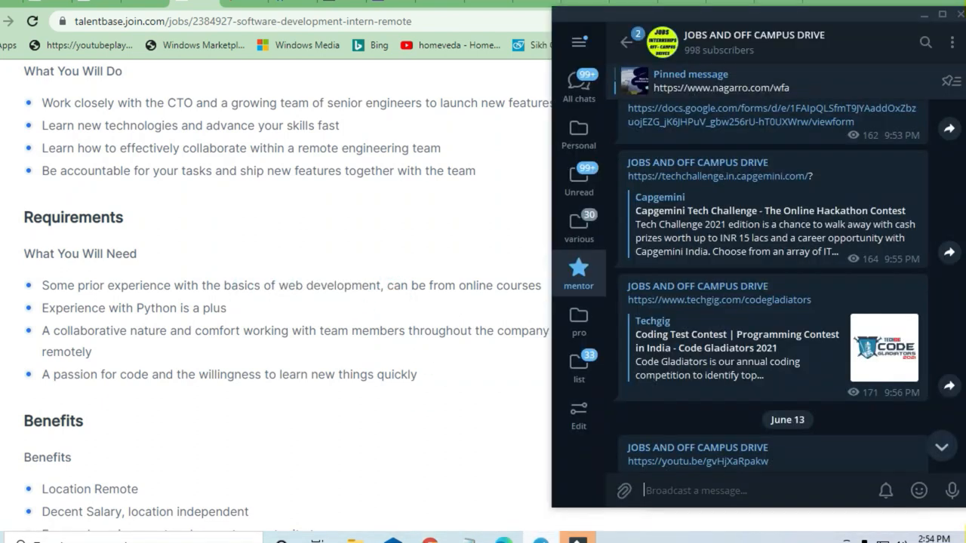
{"action": "mouse_move", "coordinate": [589, 234]}
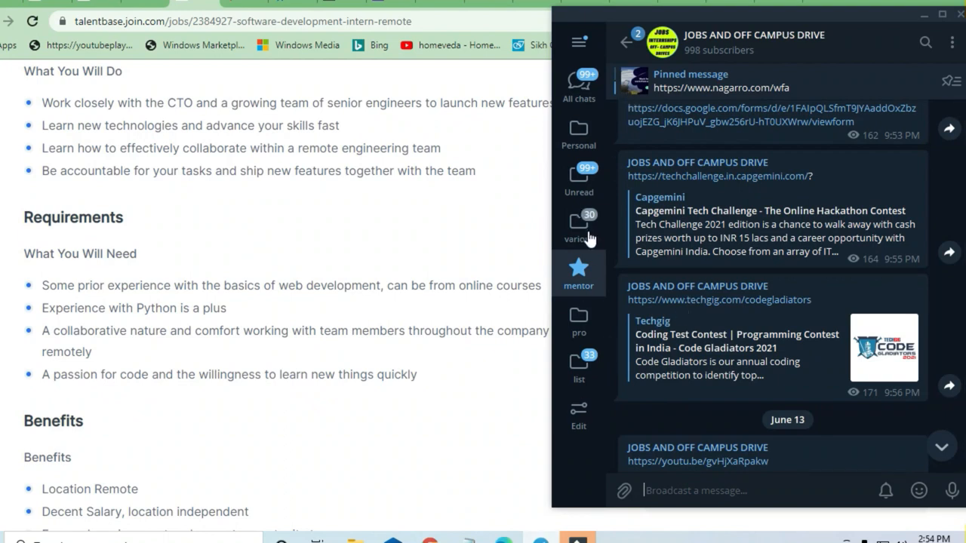
Select the folder list entry in Telegram's left sidebar.
{"action": "left_click", "coordinate": [578, 273]}
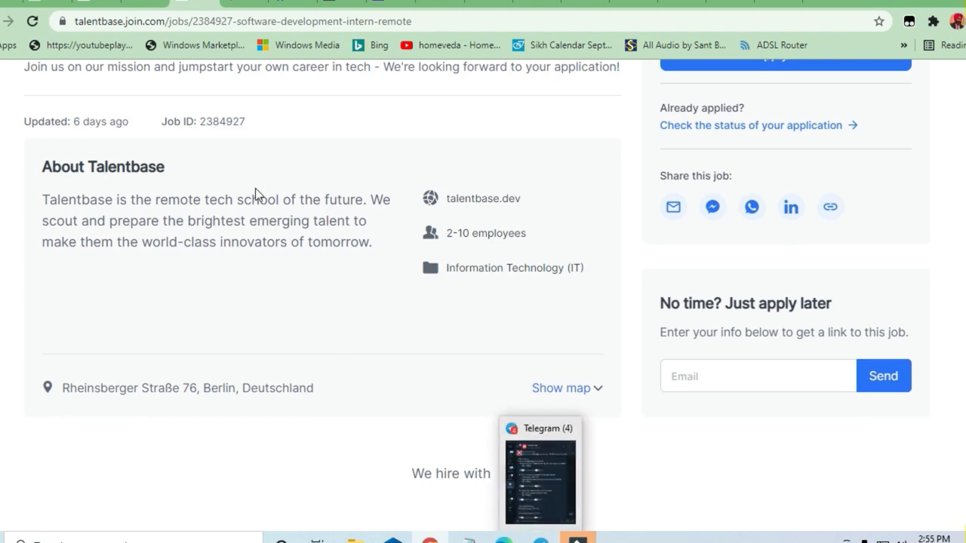
Scroll the posting back up to the job title, salary range and application form.
{"action": "scroll", "scroll_direction": "up", "scroll_amount": 3}
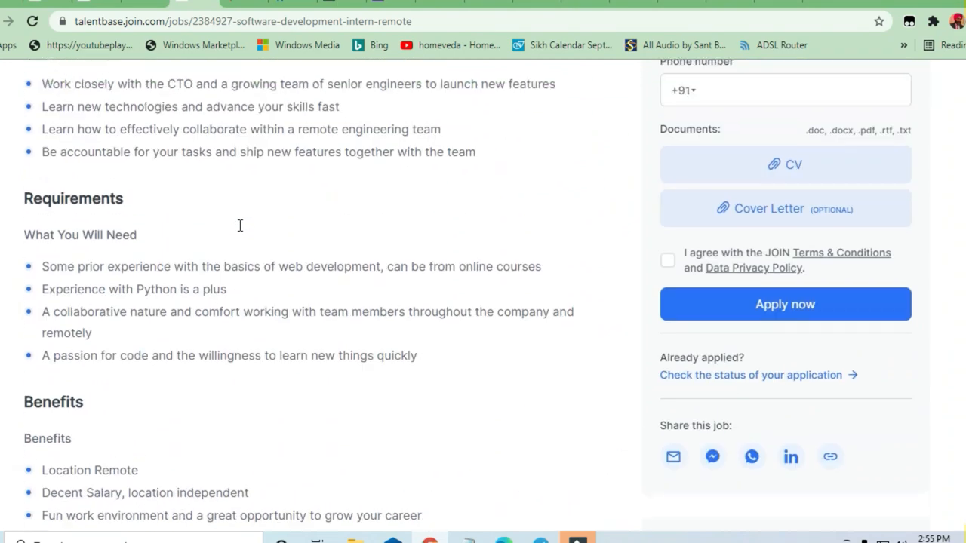
{"action": "scroll", "scroll_direction": "up", "scroll_amount": 3}
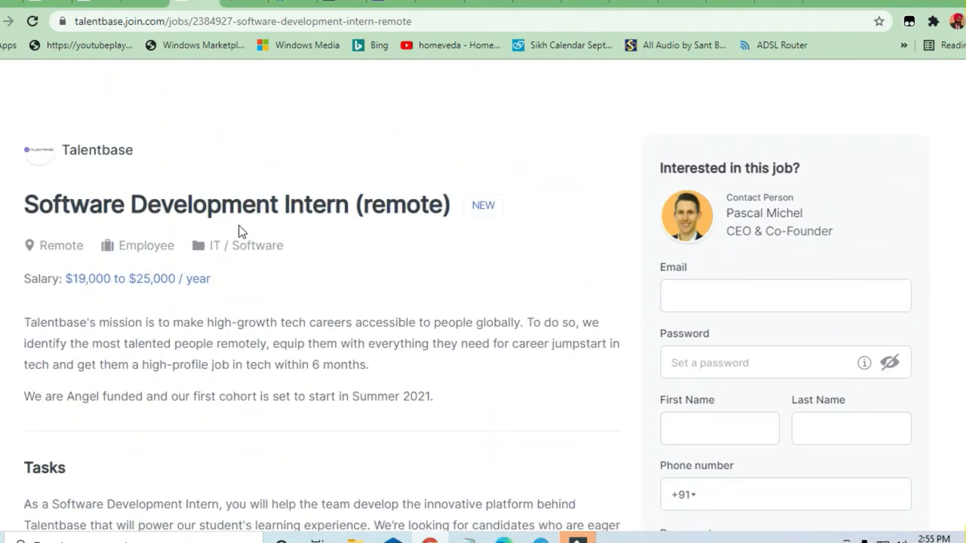